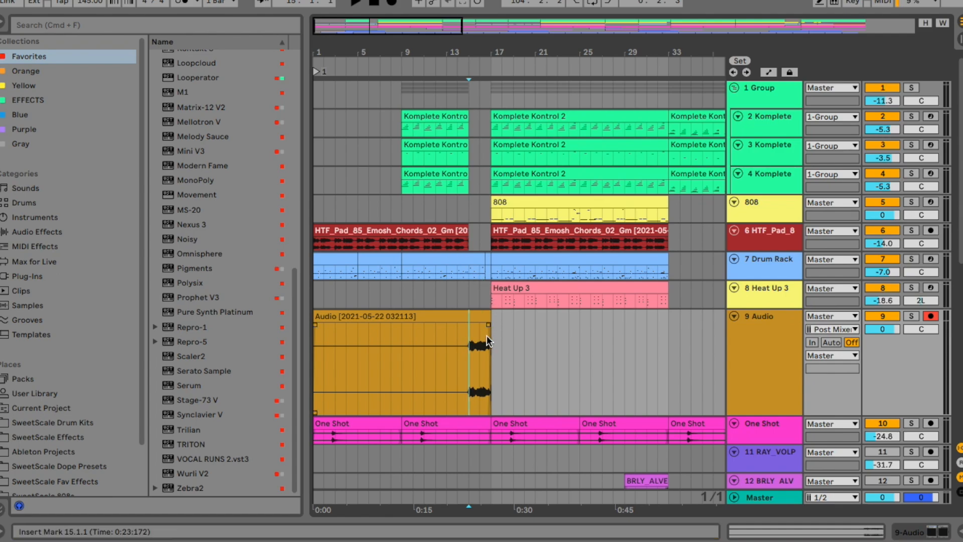
mouse_move(836, 355)
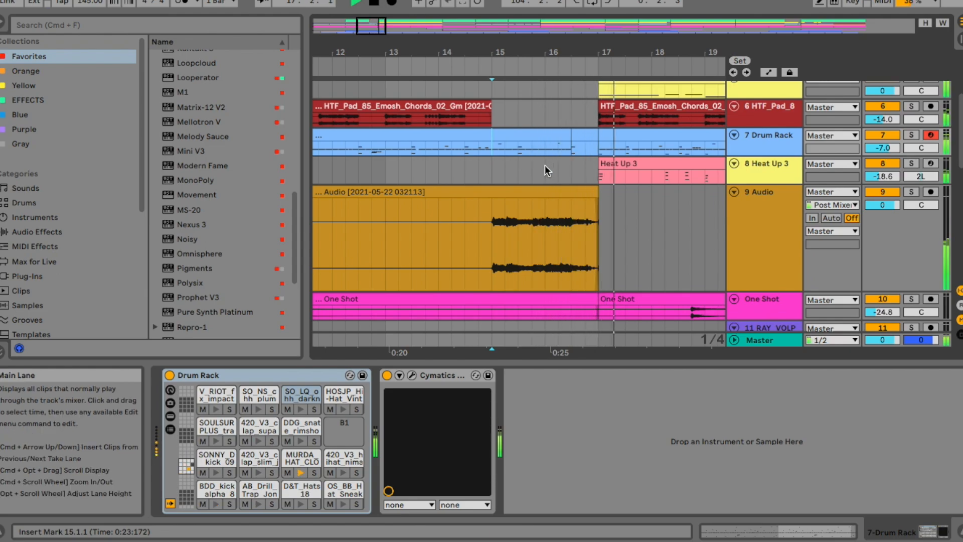
Scroll through the FX tracks and back up to the group tracks during playback
scroll(down, 3)
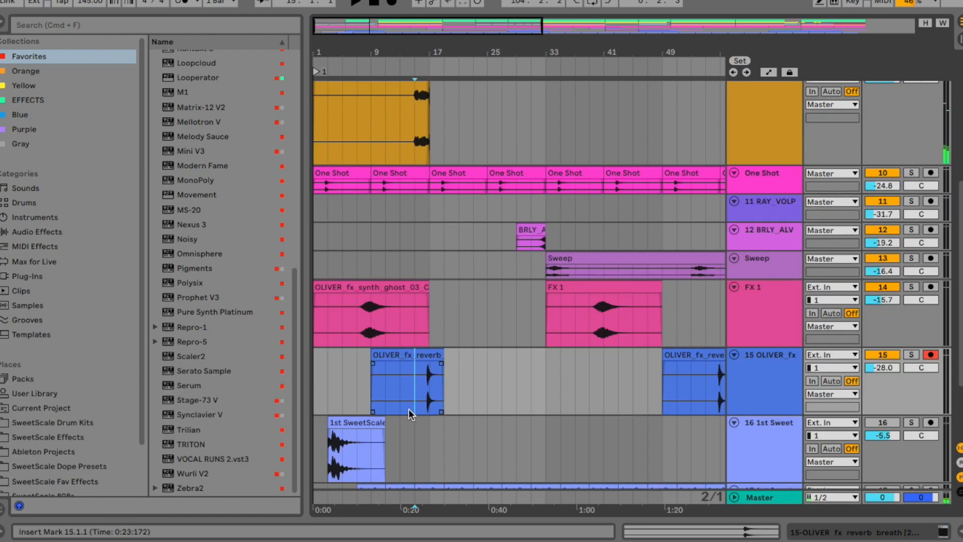
scroll(down, 3)
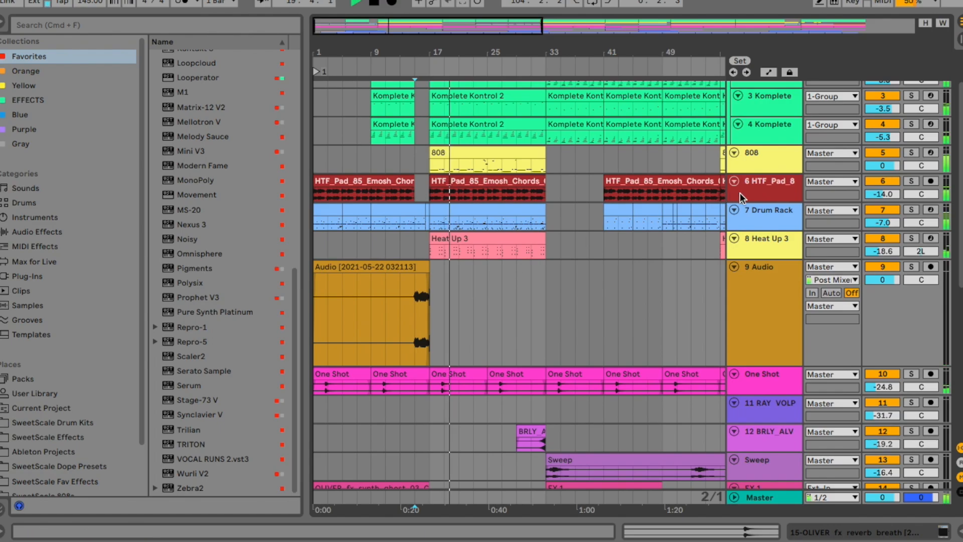
click(458, 147)
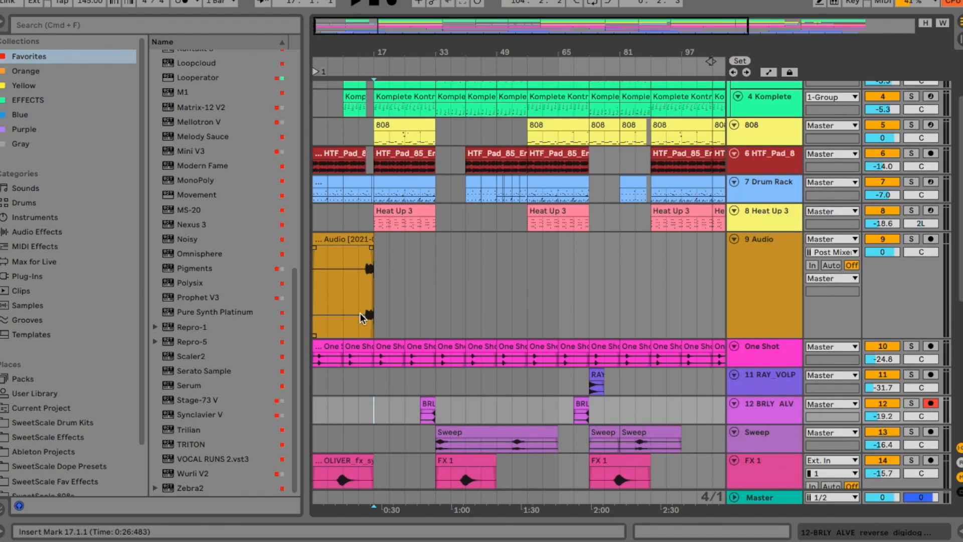
scroll(down, 3)
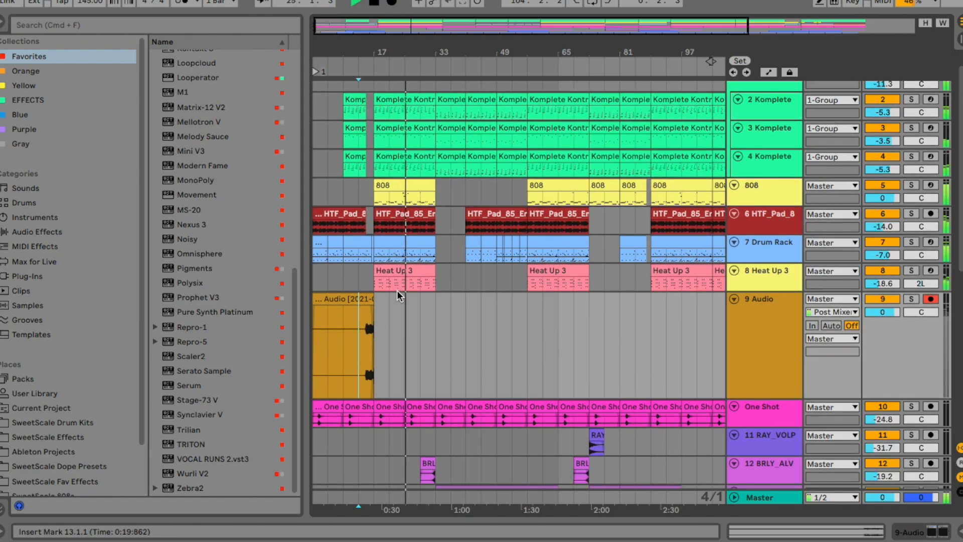
click(405, 221)
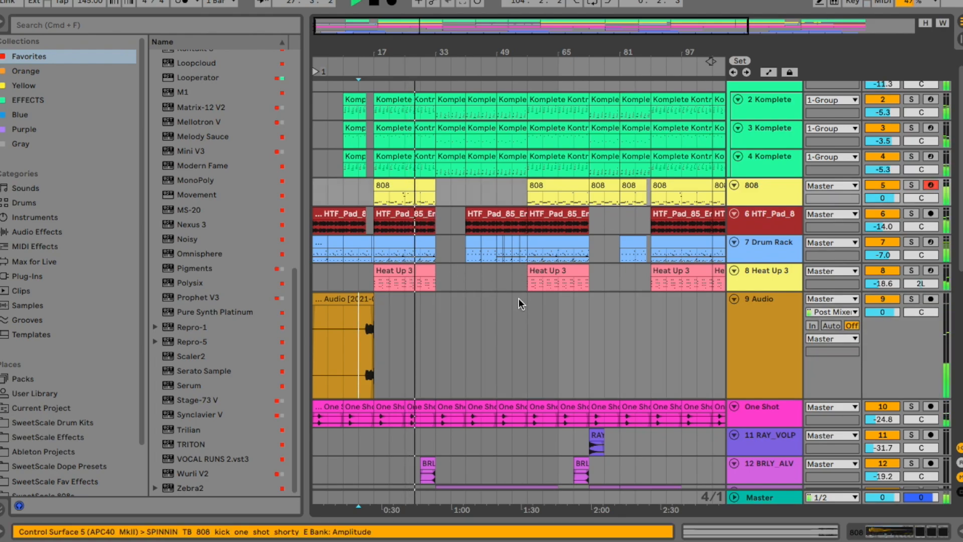
scroll(down, 3)
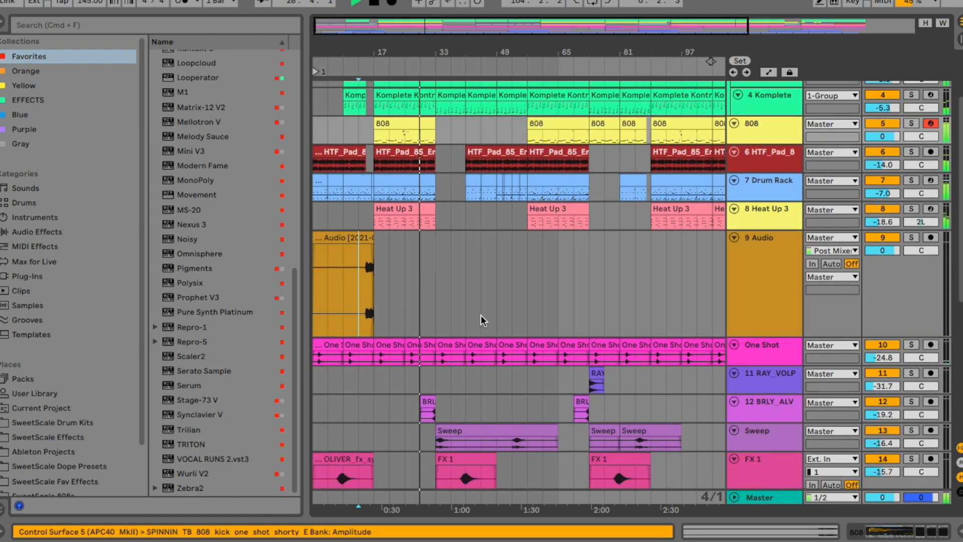